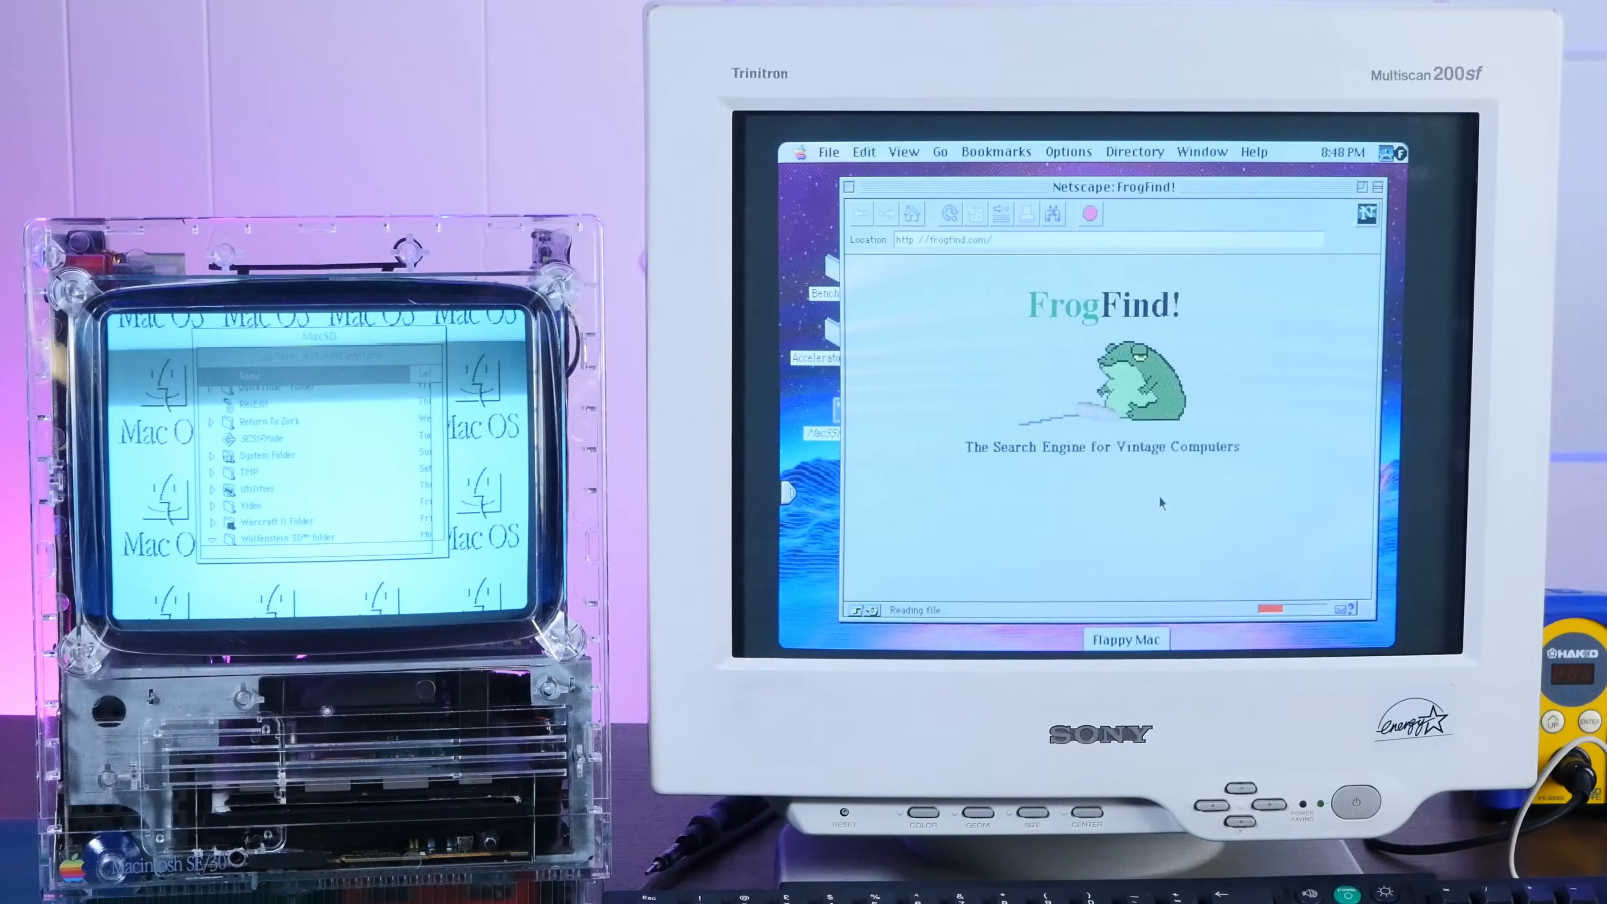
Search FrogFind for 'radius pivot monit' and submit with Ribbbit!
{"action": "type", "text": "radius pivot monit"}
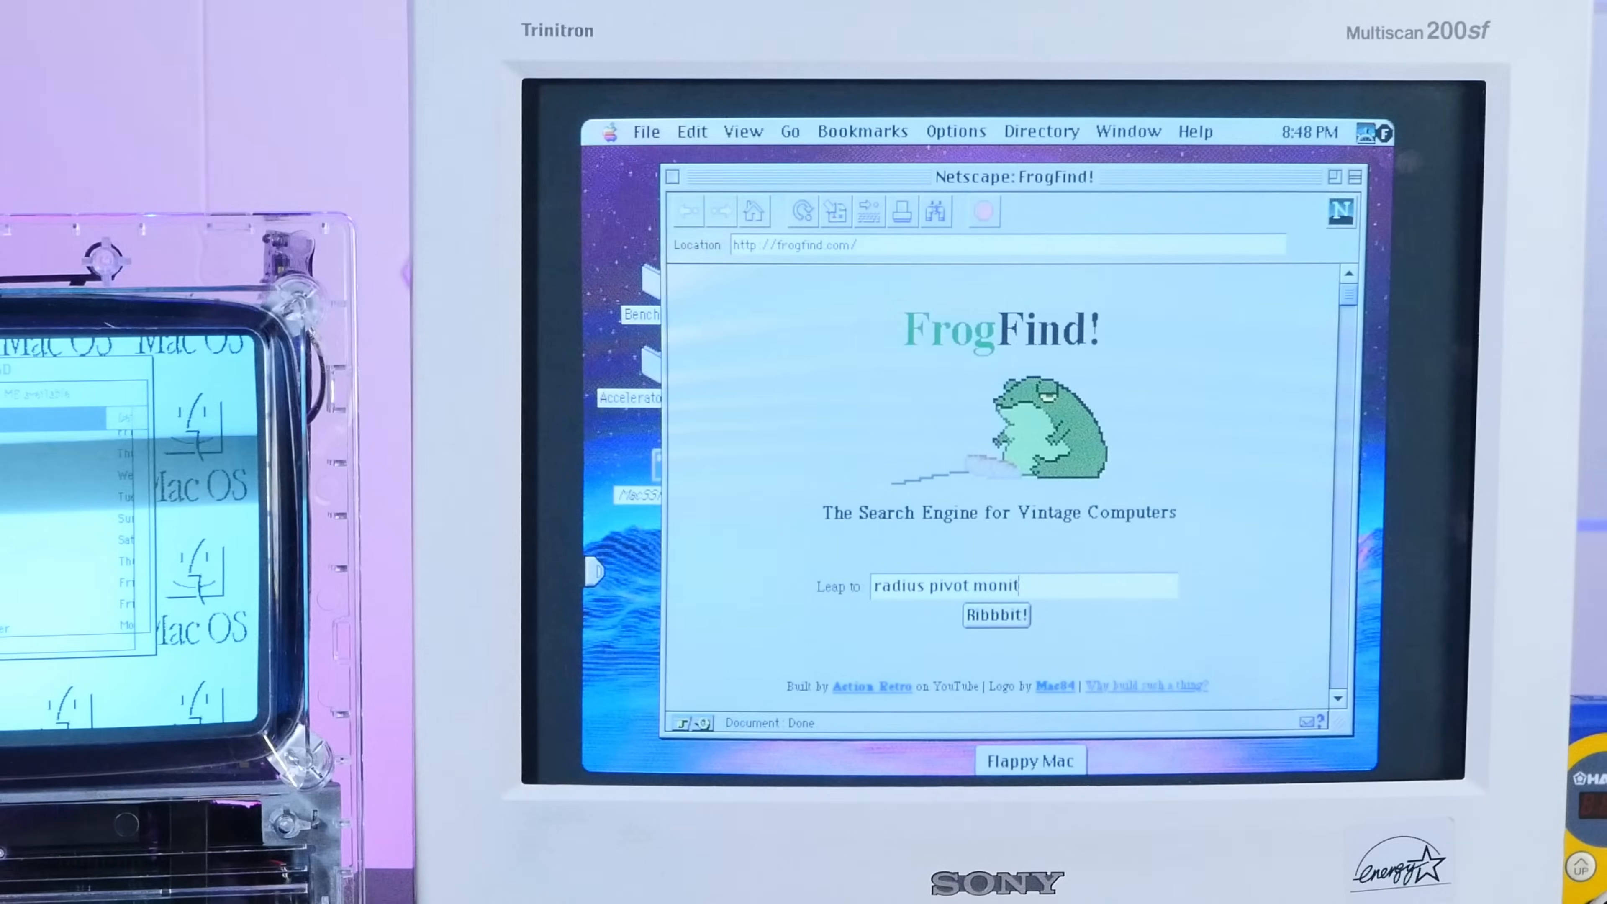
{"action": "left_click", "coordinate": [997, 616]}
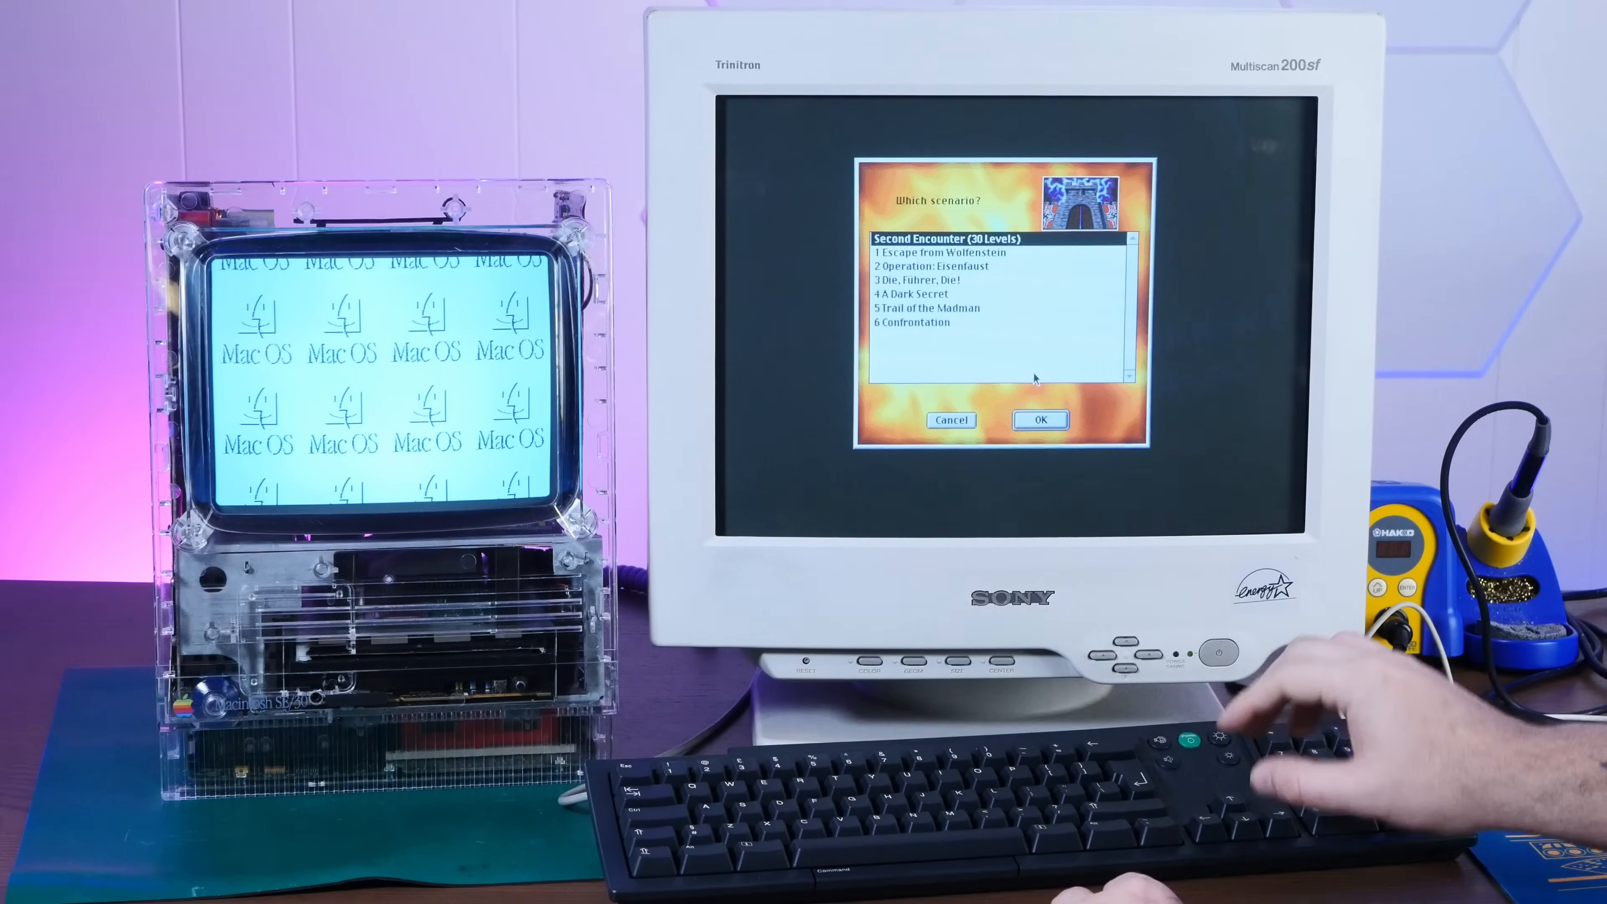
Choose the Second Encounter (30 Levels) scenario and confirm to start the game.
{"action": "left_click", "coordinate": [1041, 420]}
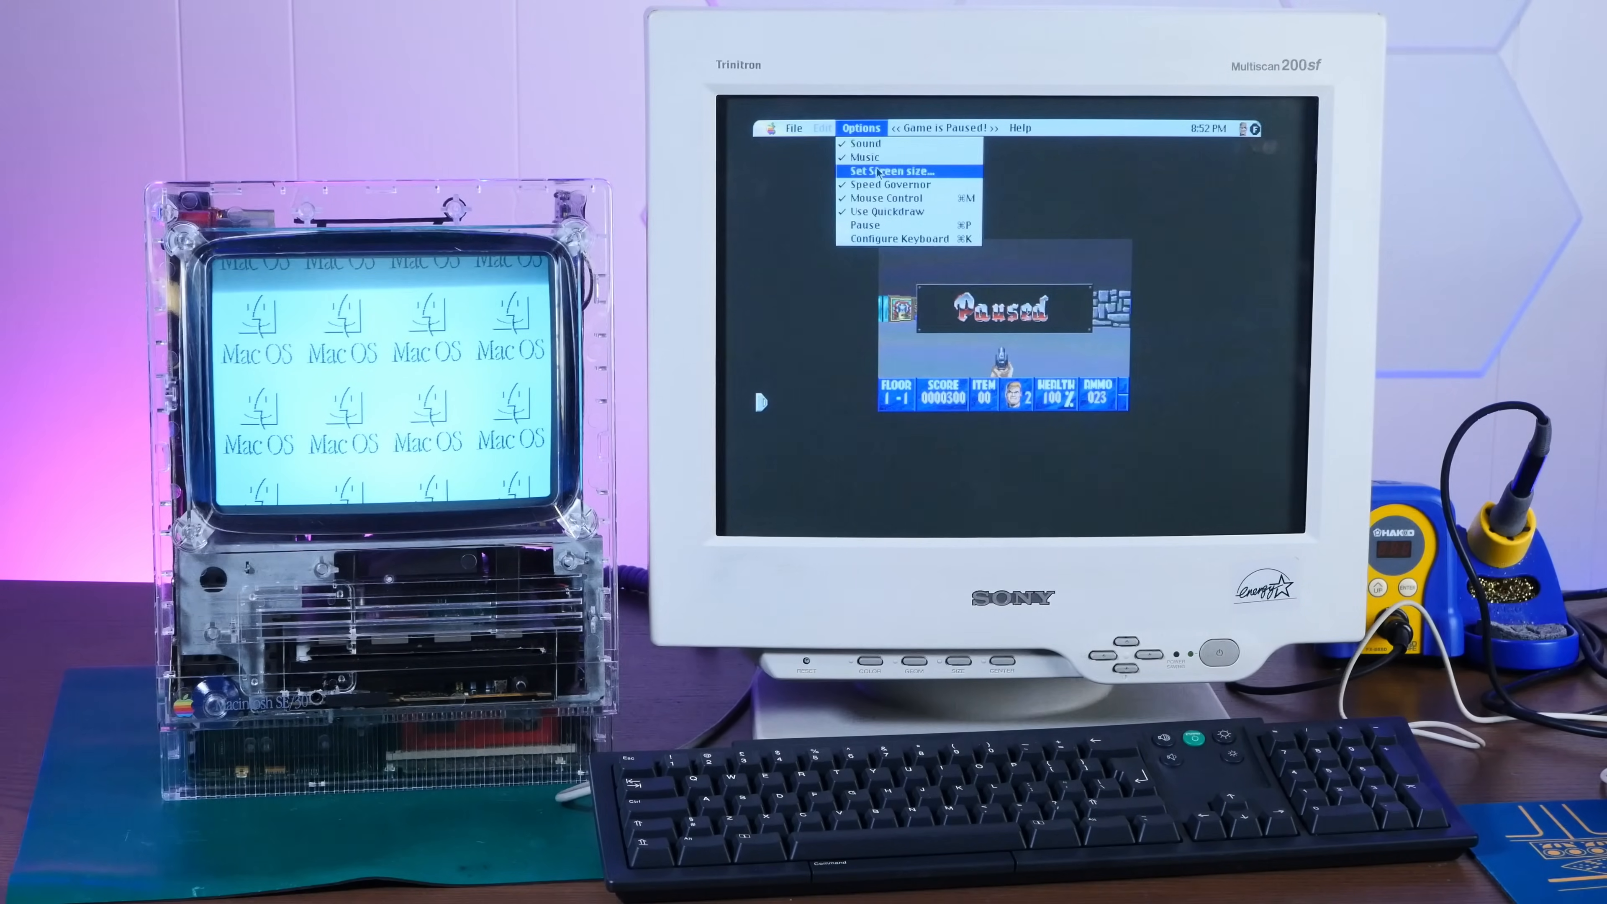
Use Options > Set Screen size to pick a larger game view.
{"action": "left_click", "coordinate": [890, 171]}
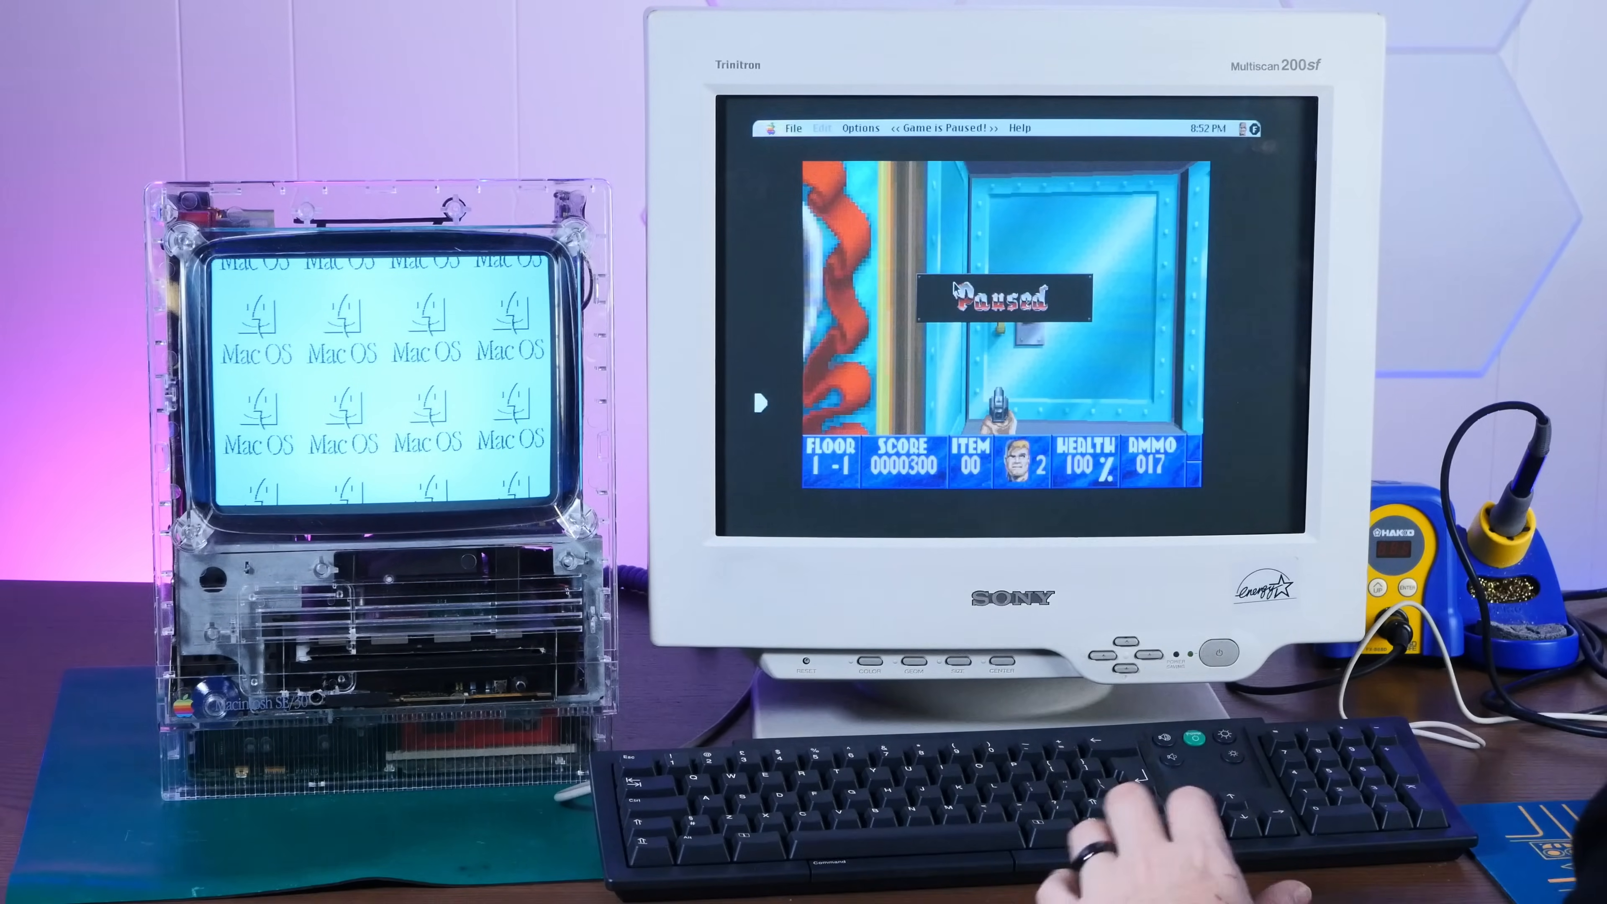
{"action": "left_click", "coordinate": [861, 128]}
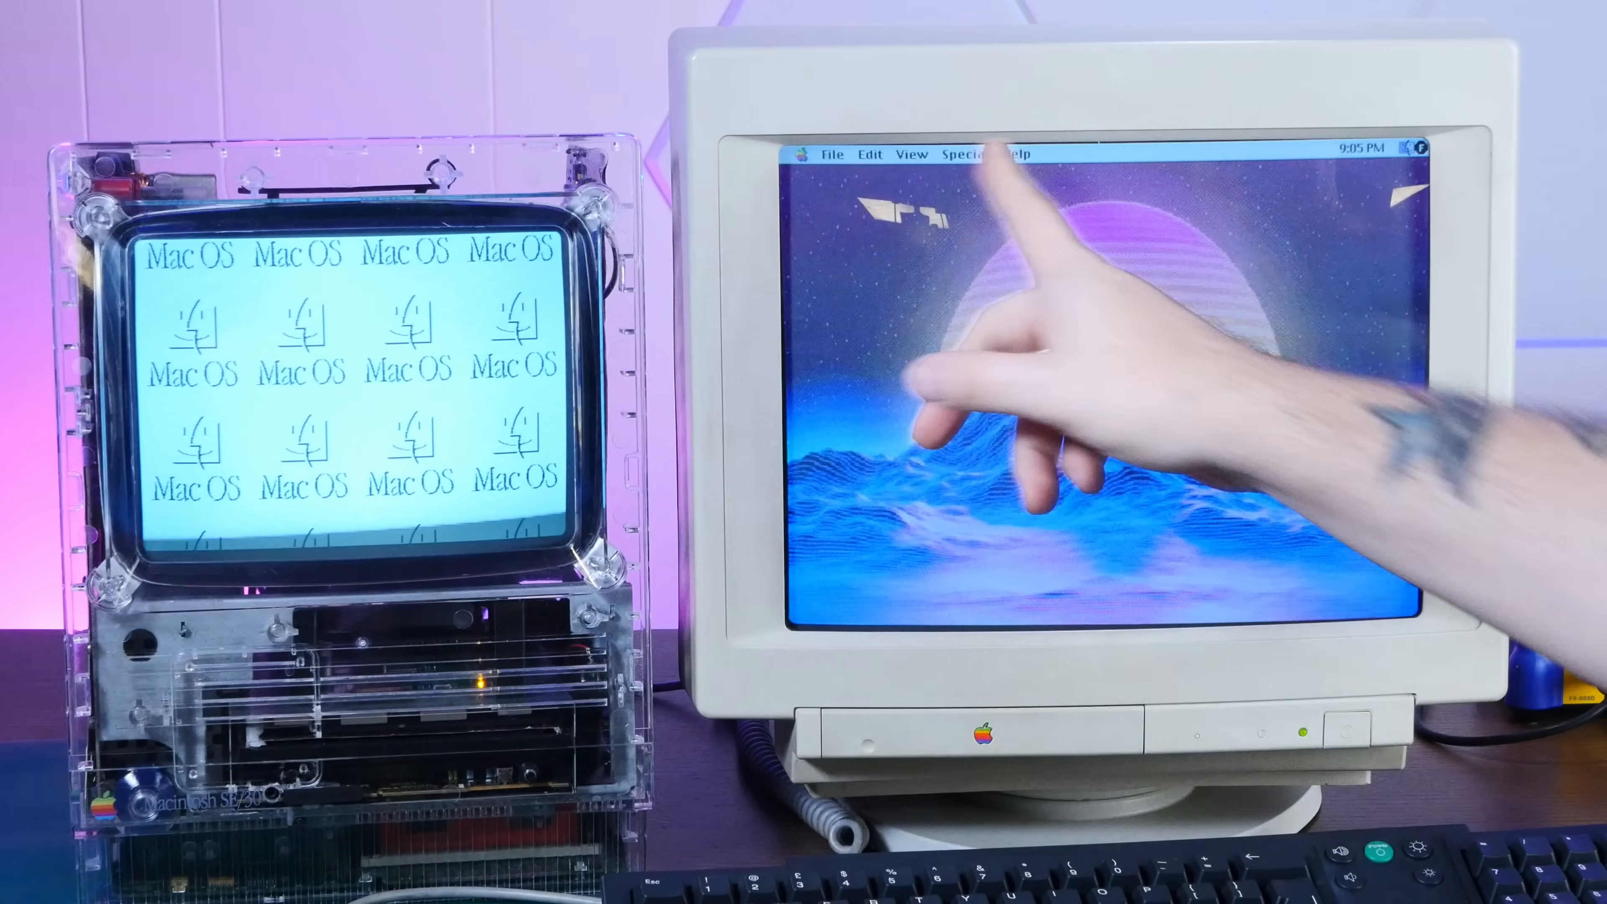
{"action": "mouse_move", "coordinate": [1007, 355]}
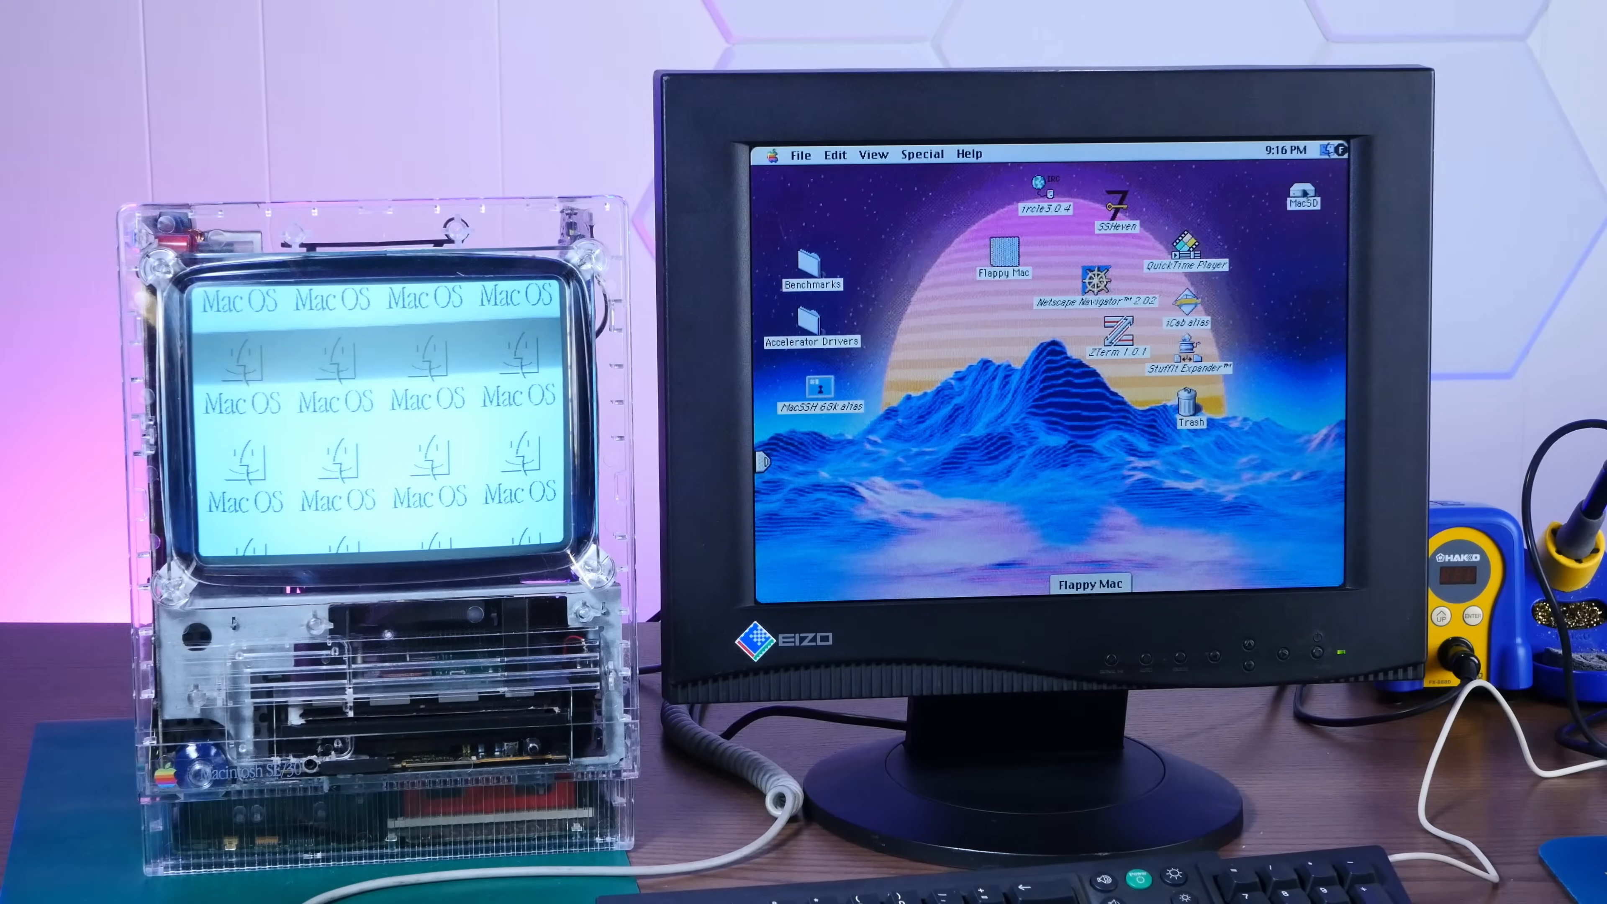
Open the MacSD disk from the desktop to show its window.
{"action": "double_click", "coordinate": [1301, 193]}
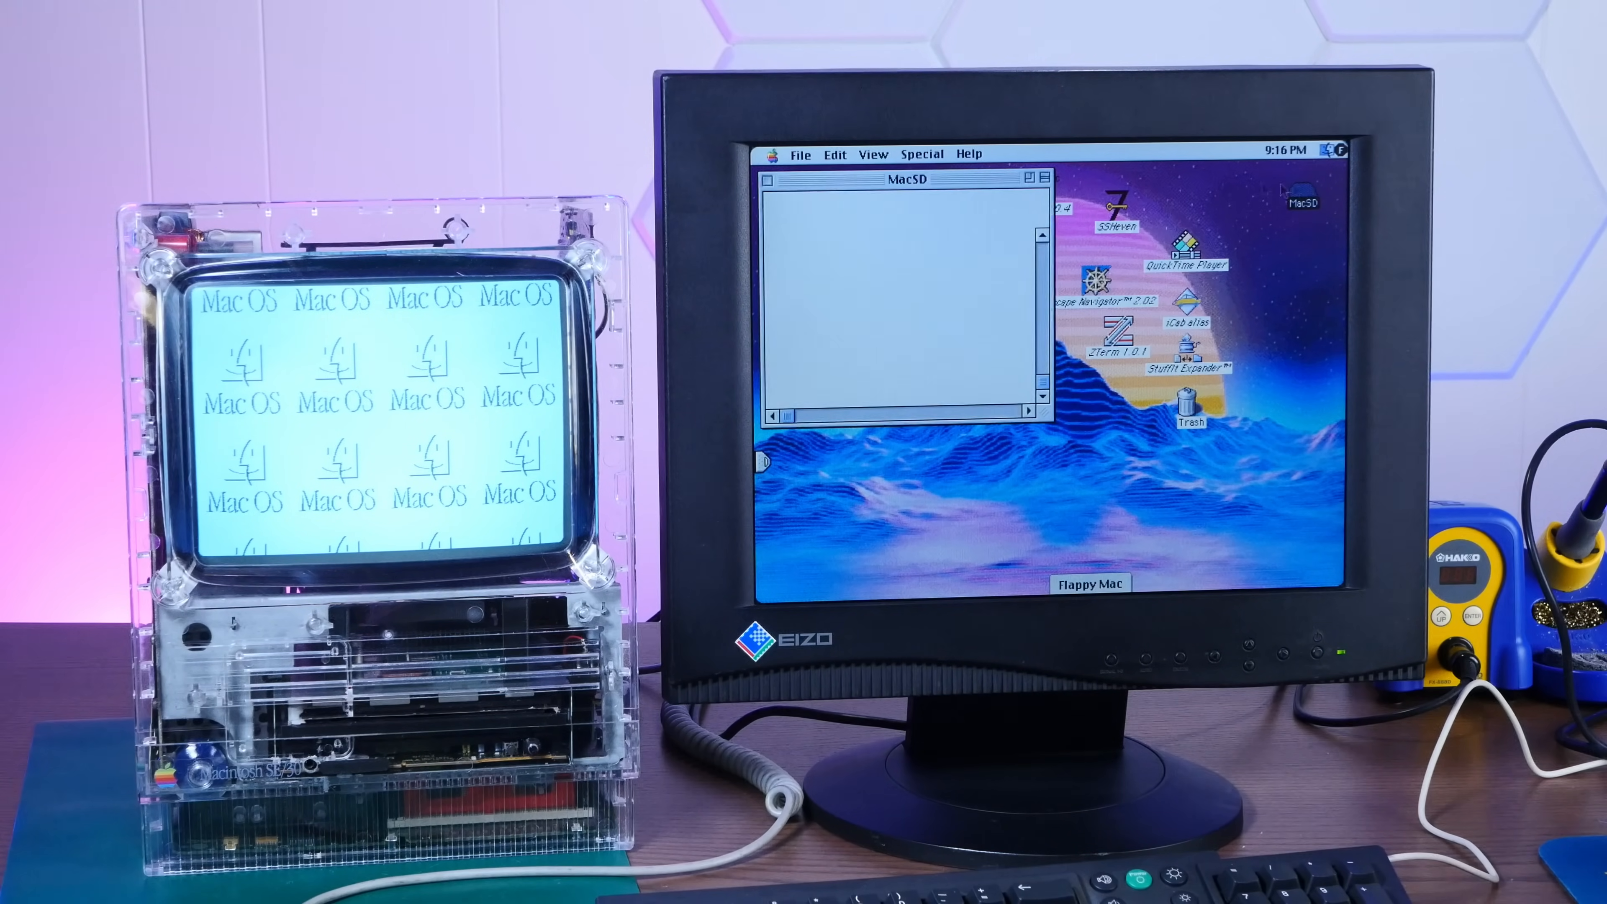